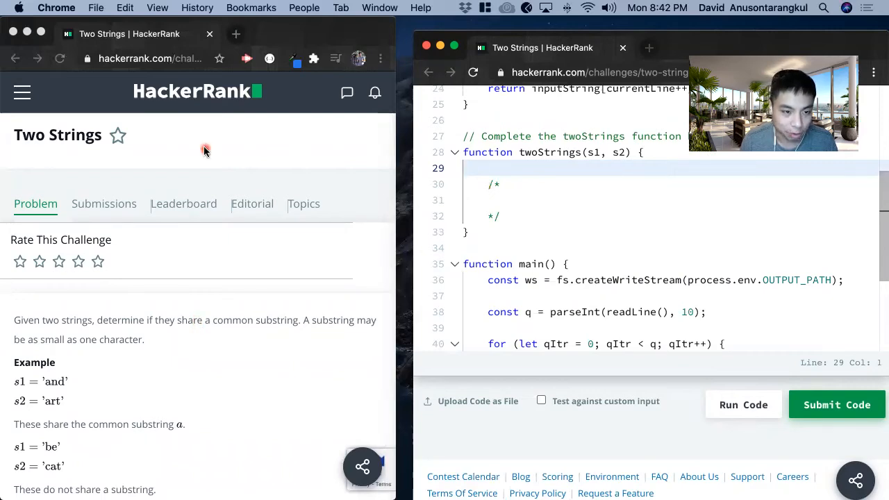
mouse_move(104, 156)
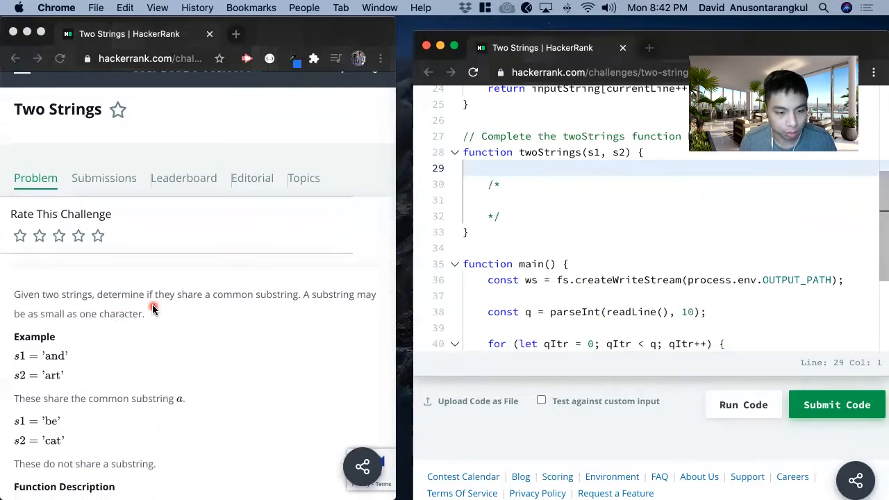
mouse_move(298, 306)
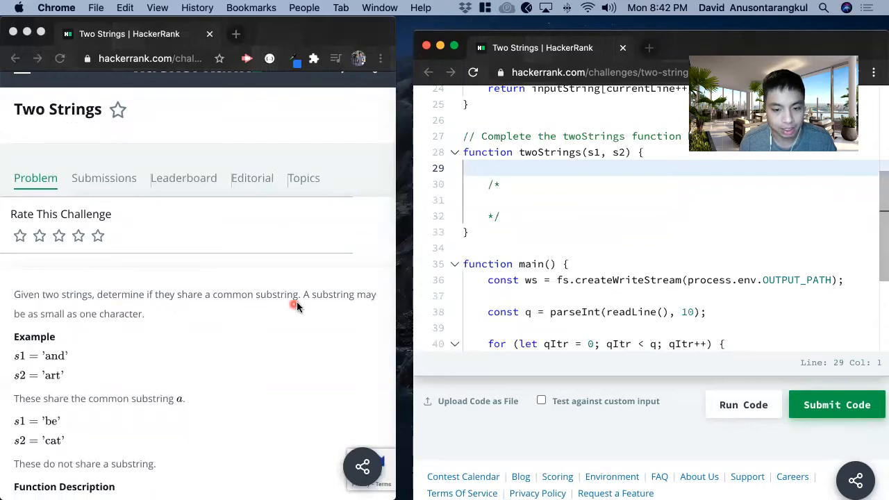
mouse_move(73, 328)
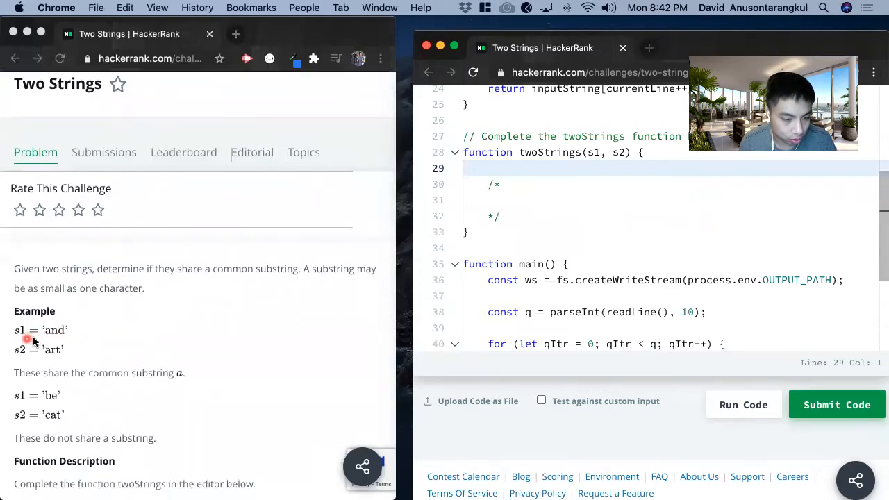
mouse_move(45, 358)
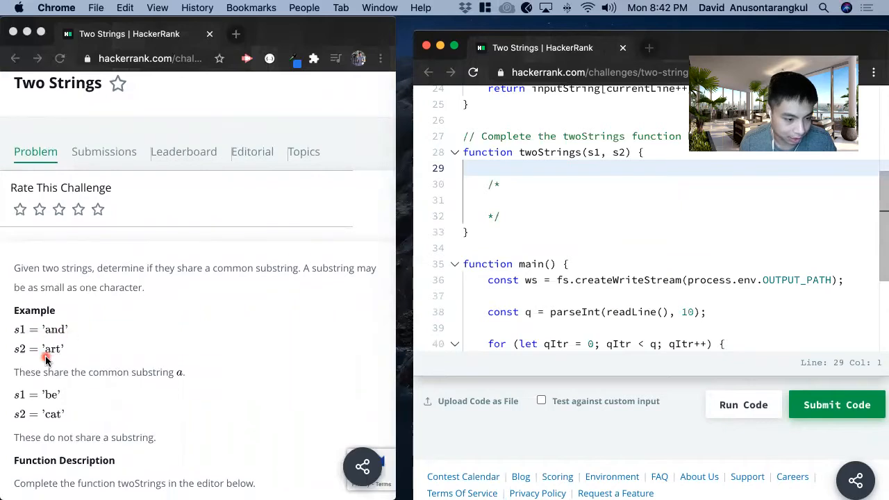
Write plan steps 1–2: create a map object and set each s1 character to true
scroll(down, 3)
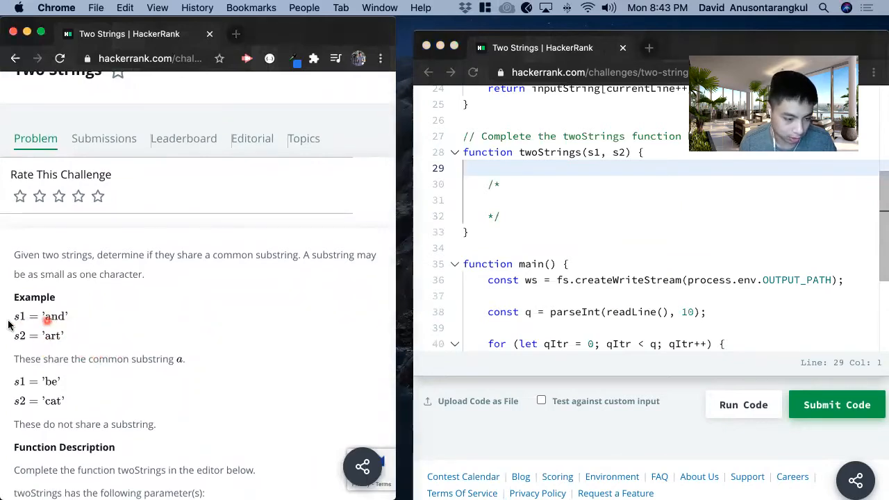
mouse_move(137, 326)
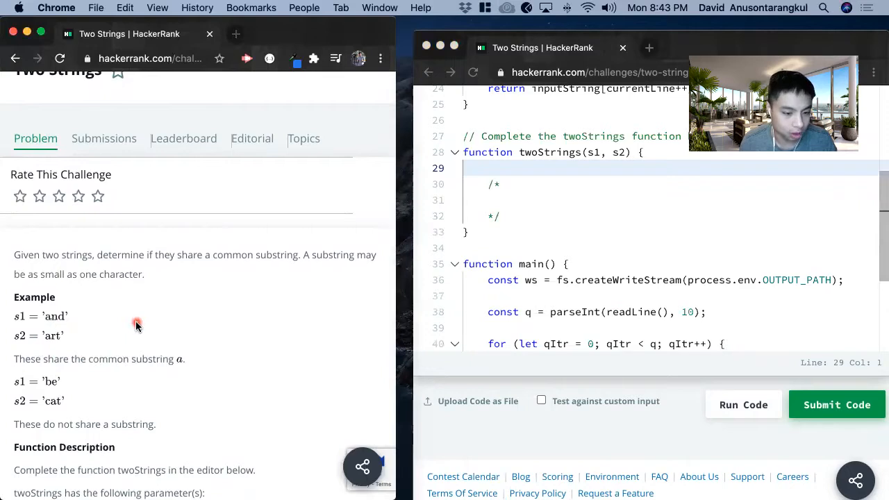
scroll(down, 3)
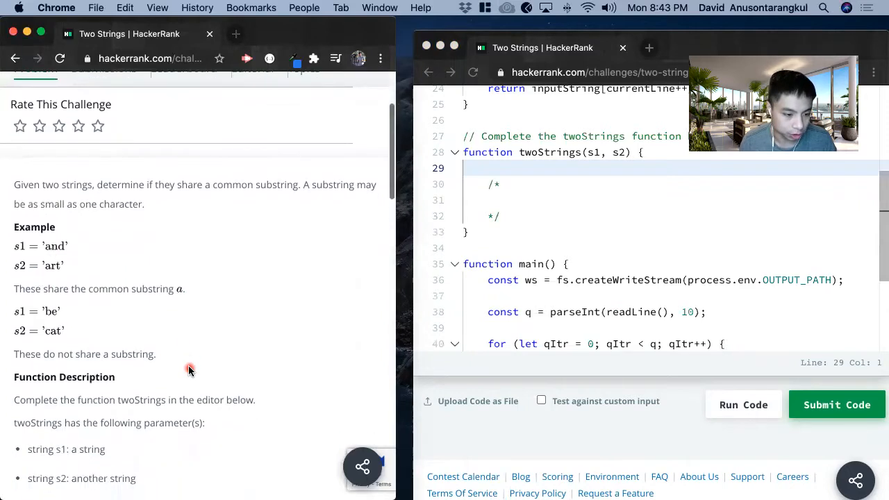
scroll(down, 3)
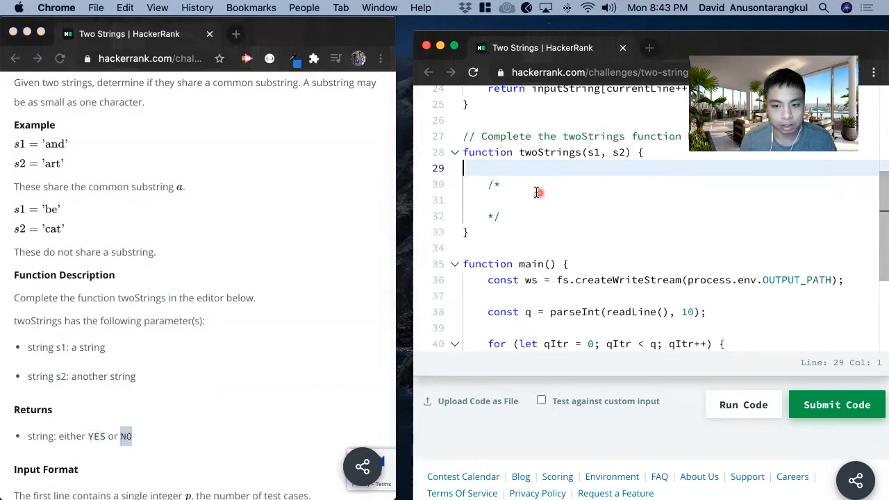
click(526, 200)
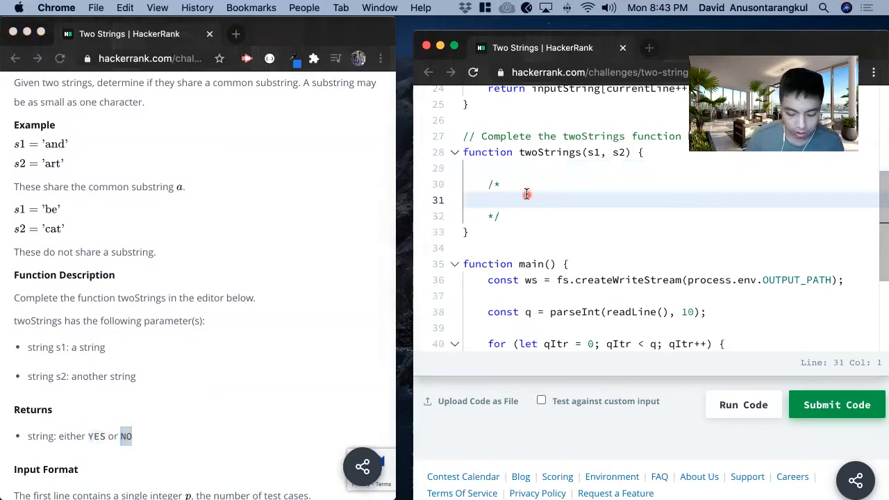
click(526, 200)
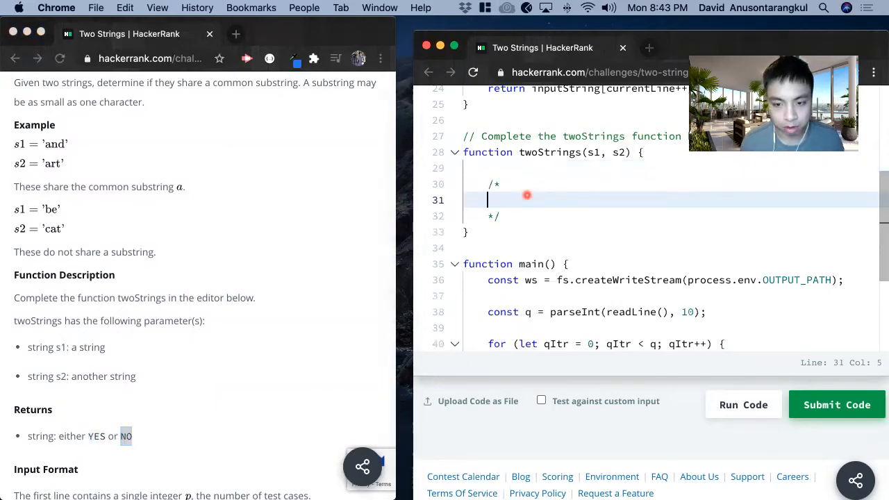
text(a)
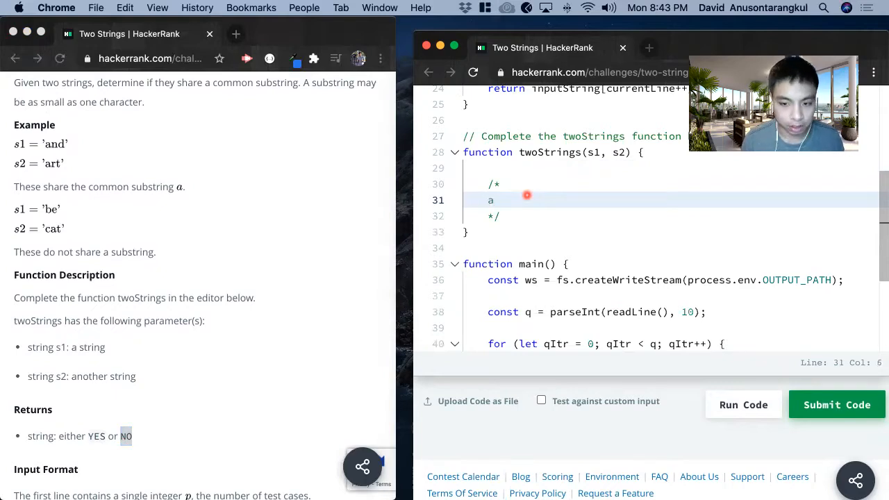
text(1.)
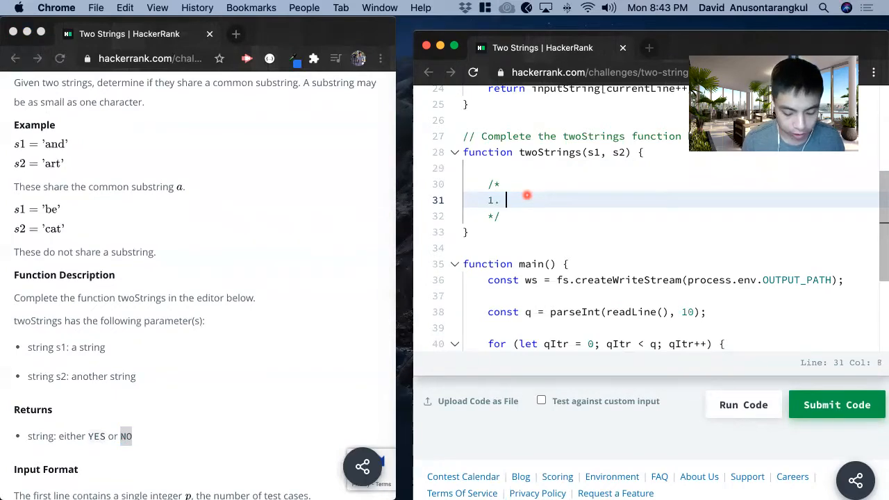
text(Create map o)
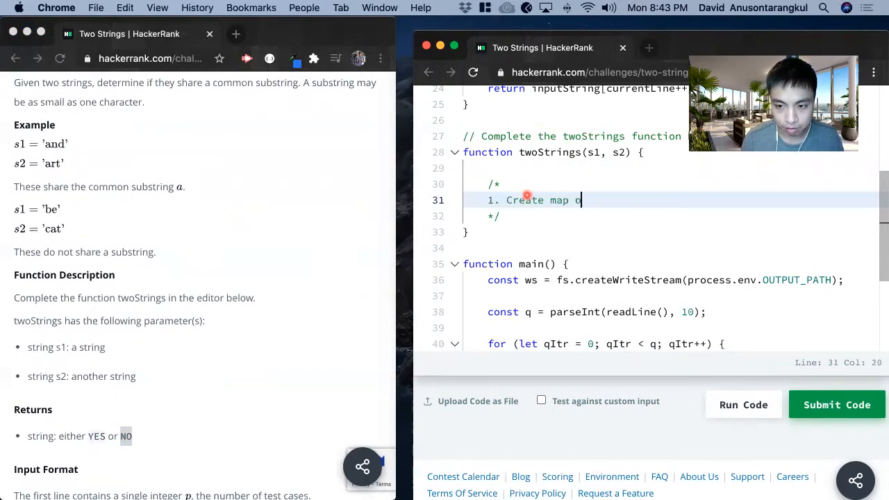
text(object.)
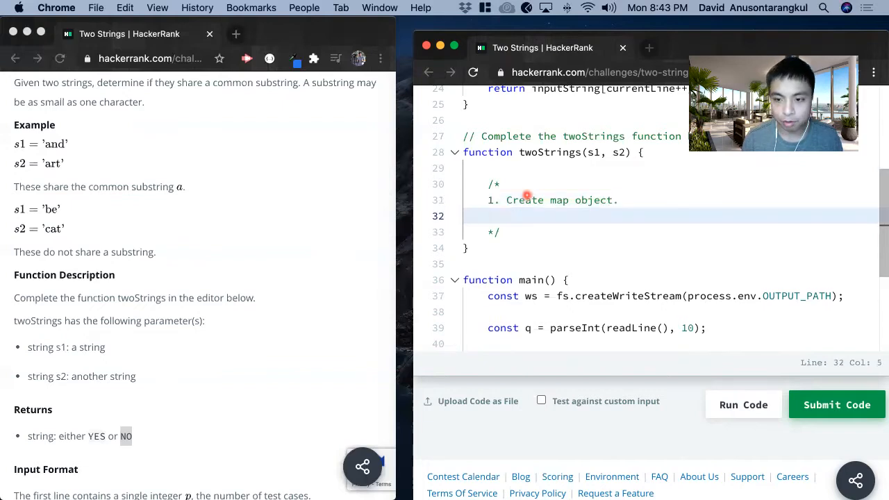
text(2.)
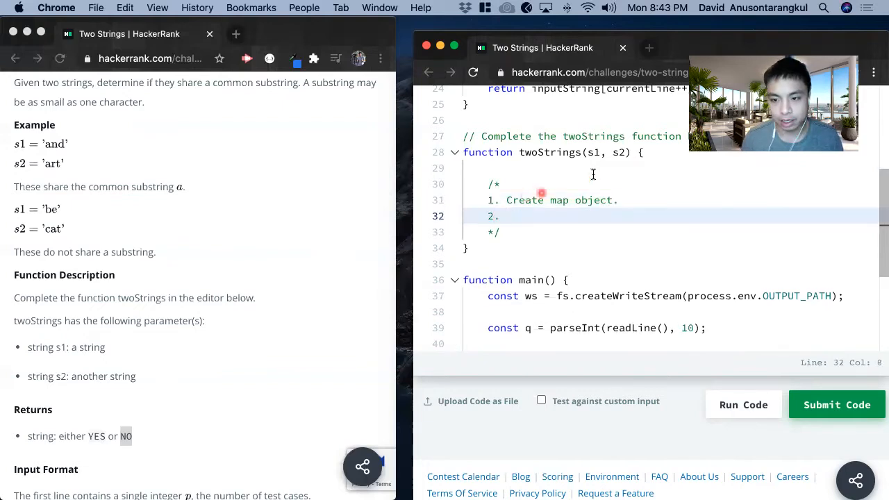
mouse_move(238, 191)
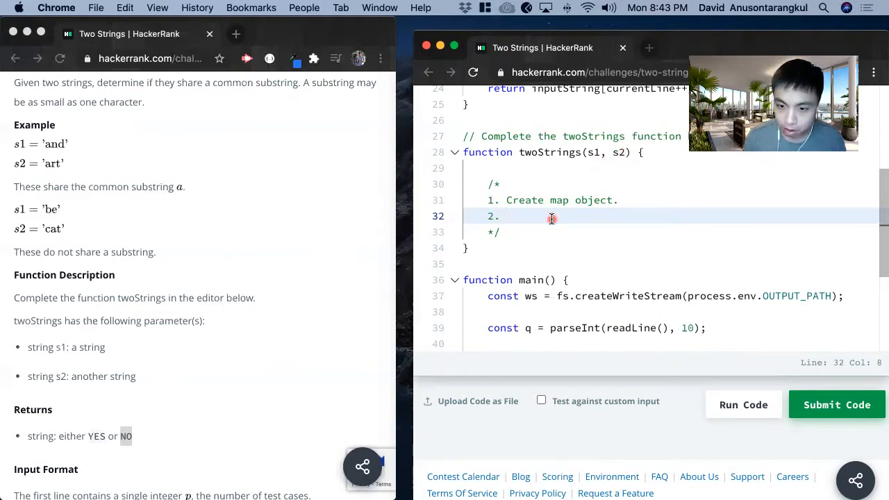
text(L)
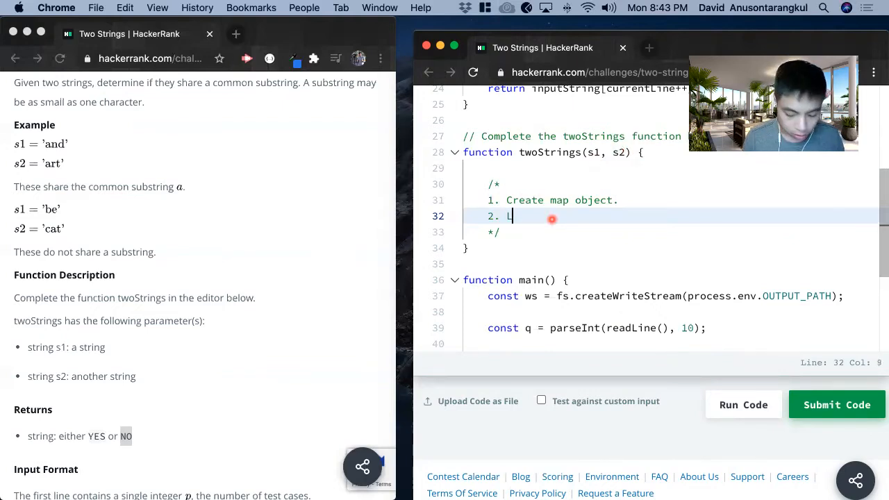
text(oo)
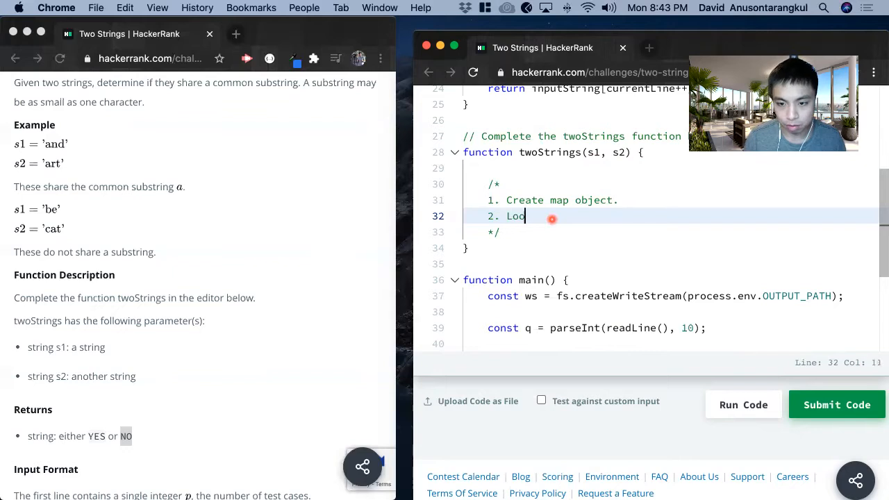
text(p through s1.)
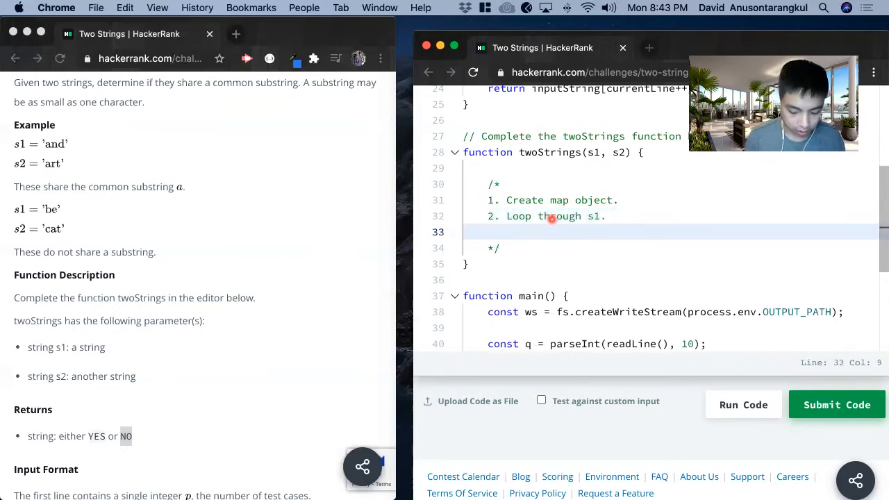
text(a. Set ea)
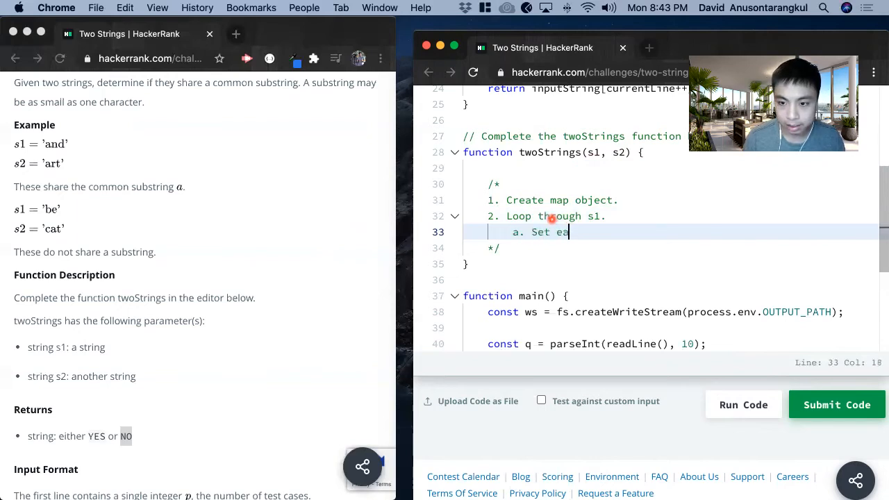
text(ch character)
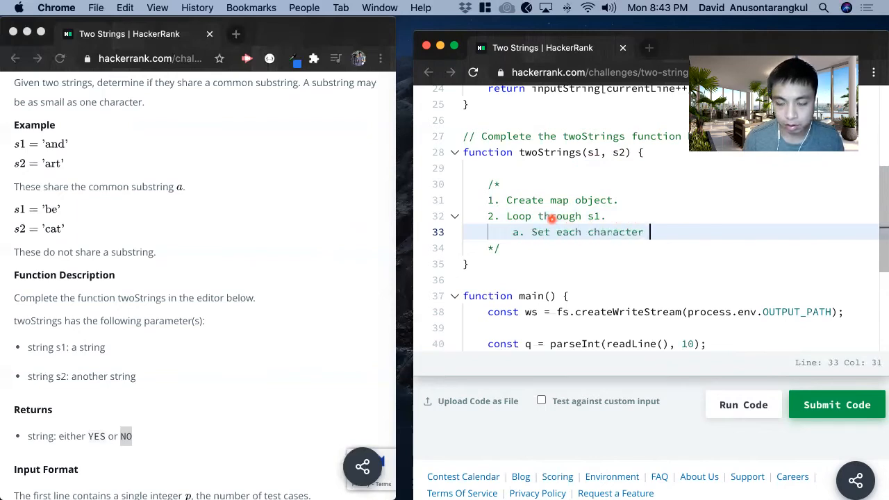
text(in s1 t)
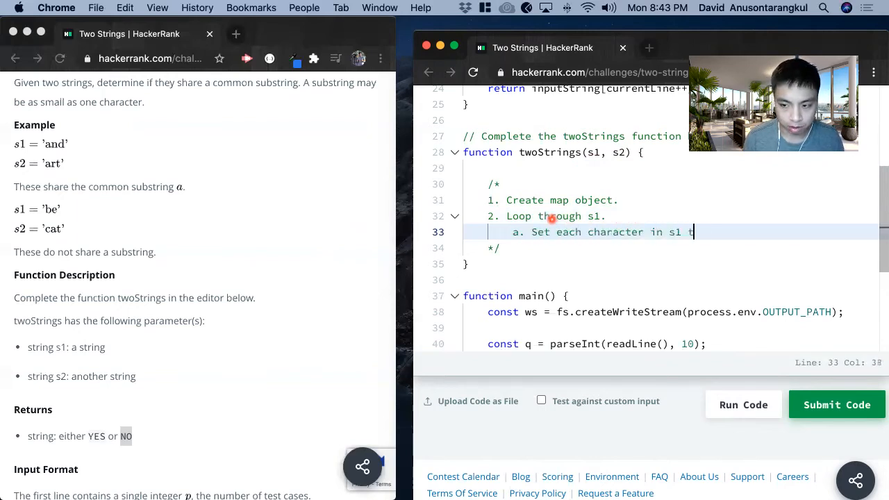
text(to true)
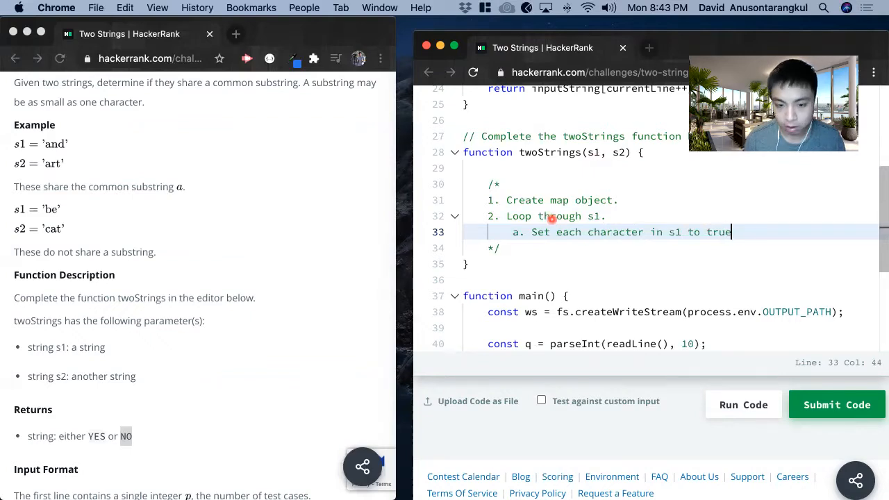
text(.)
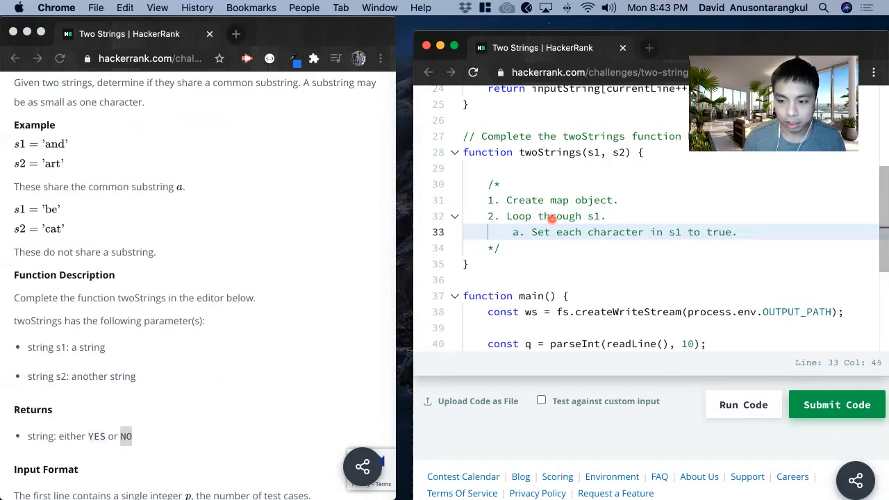
Add plan steps 3–4: loop through s2, return "YES" if a character is in the map, else "NO"
key(Return)
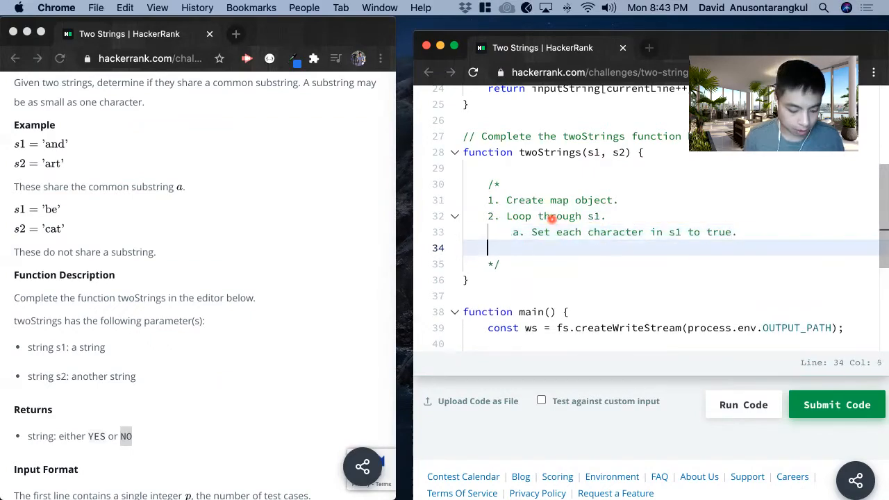
text(3. Loop)
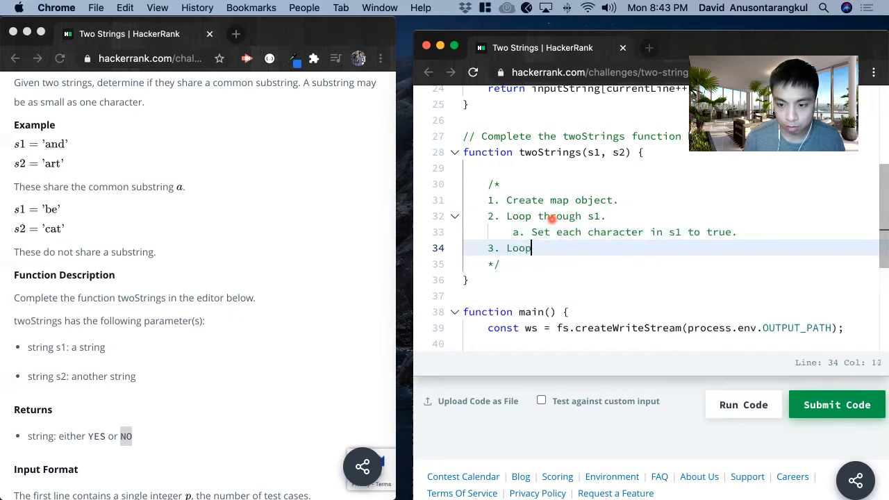
text(through s2)
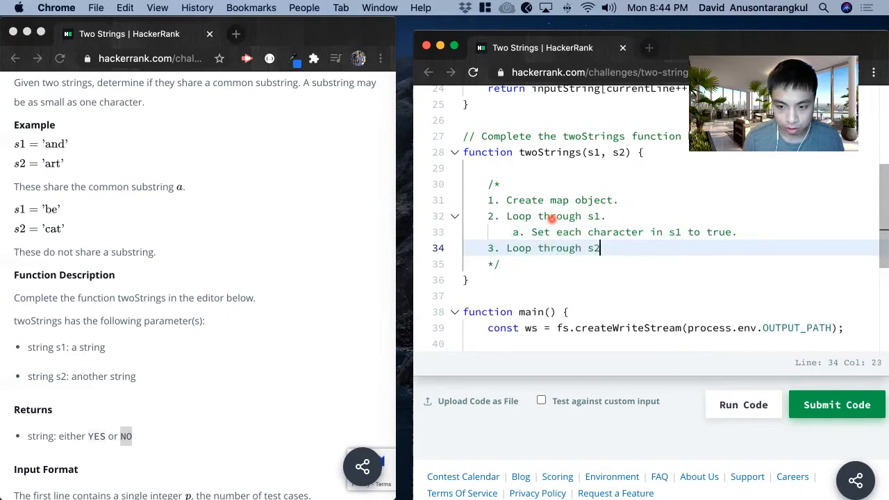
key(Return)
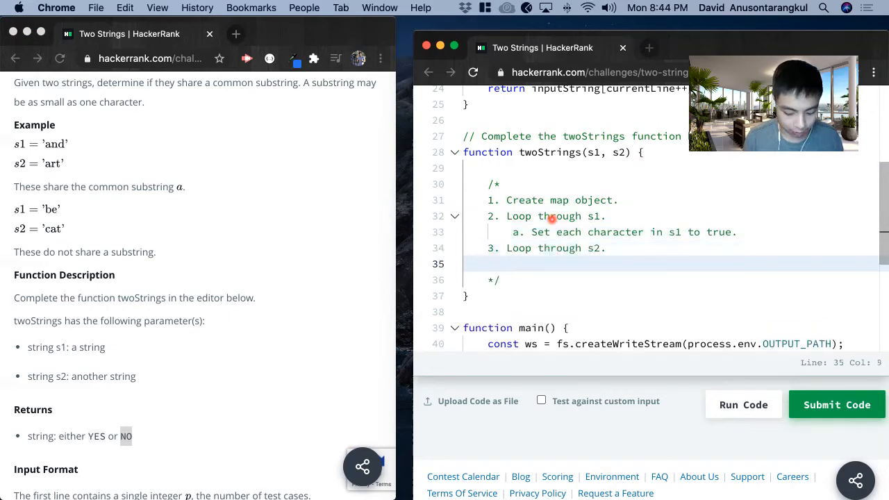
text(a. Create)
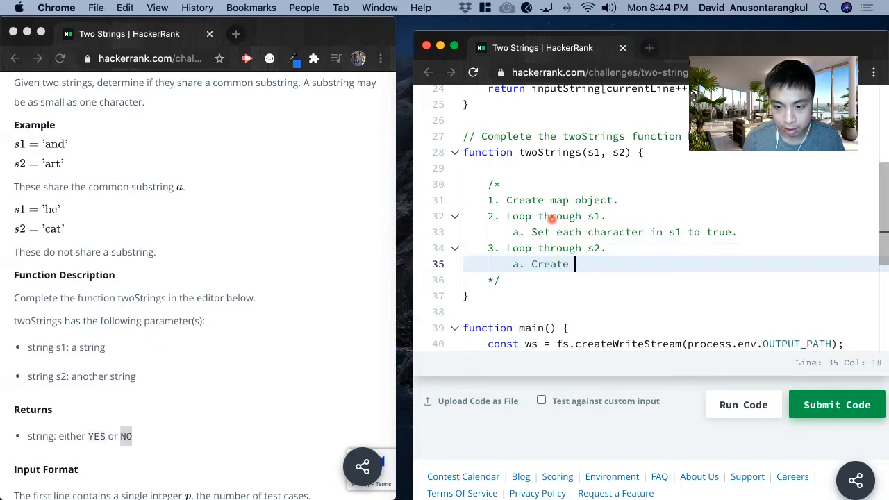
text(condition if)
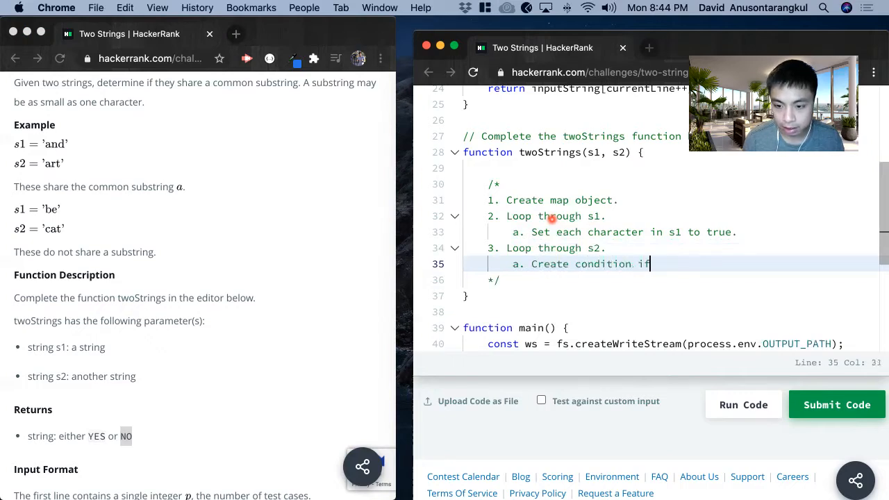
text(the chara)
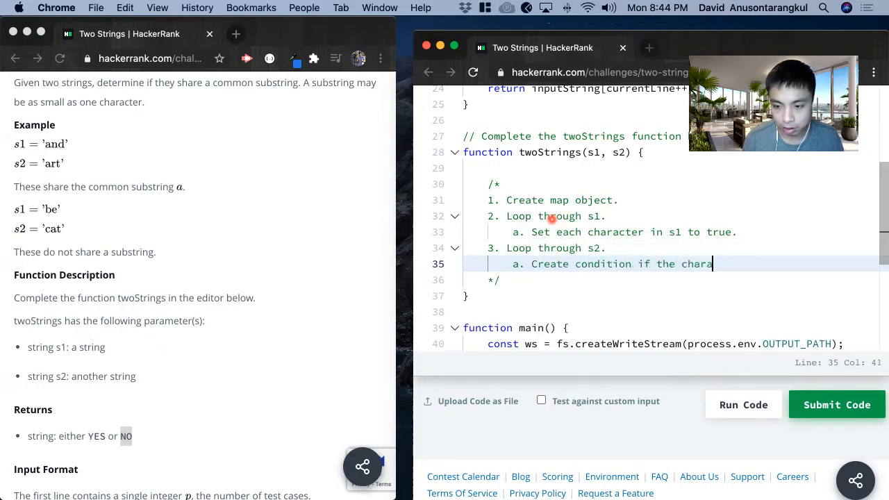
text(cter is in the)
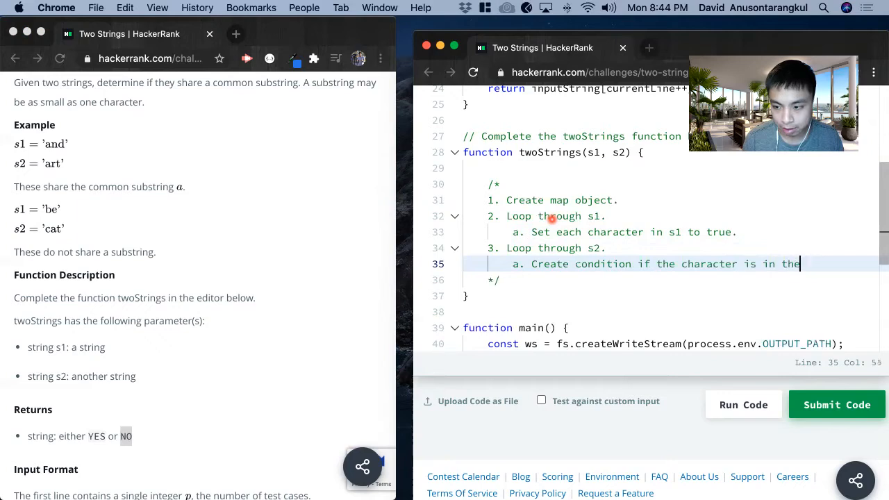
key(Enter)
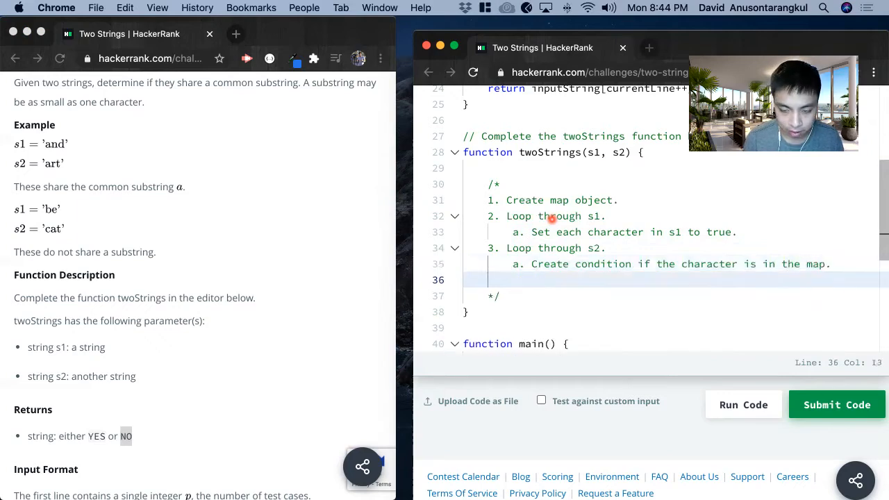
text(i. Retur)
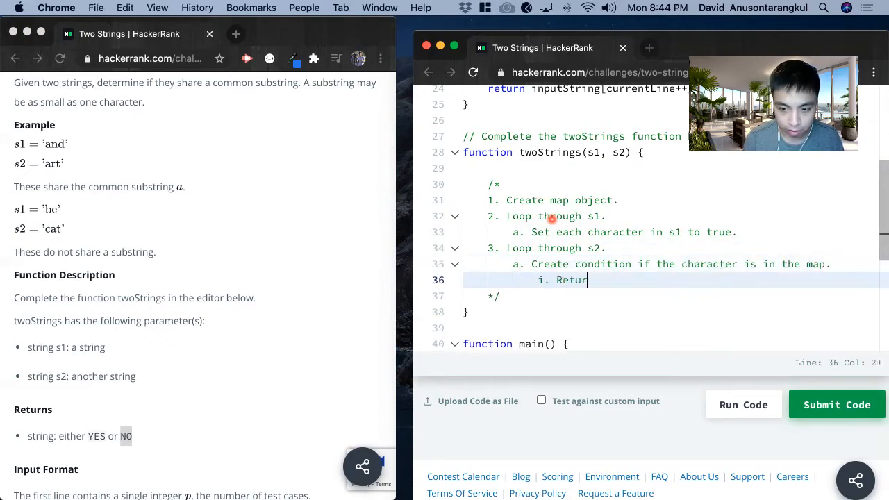
text("YES")
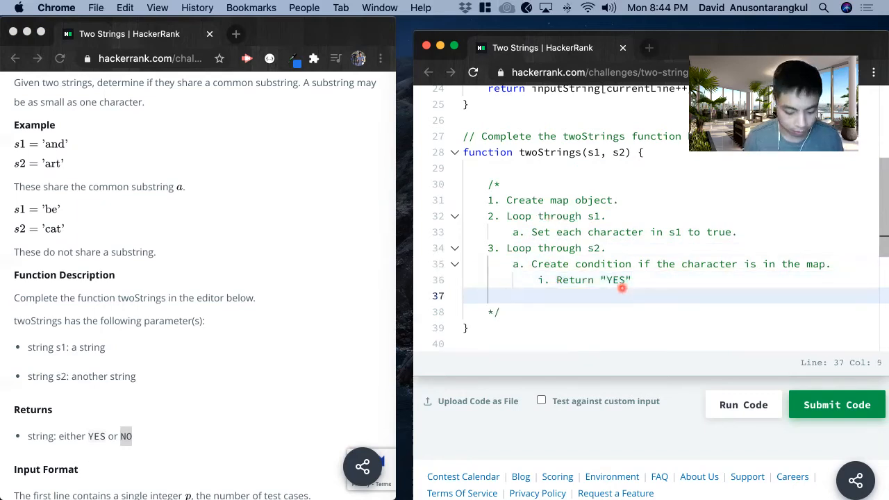
text(4. Return)
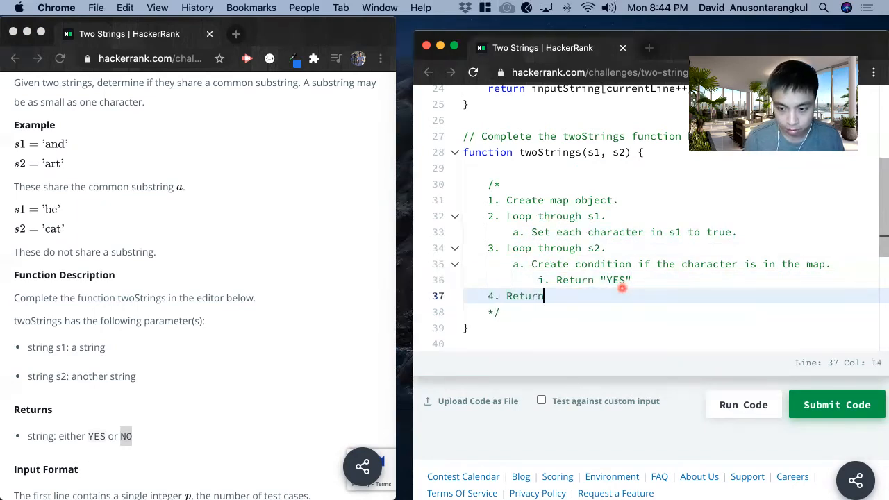
text("NO".)
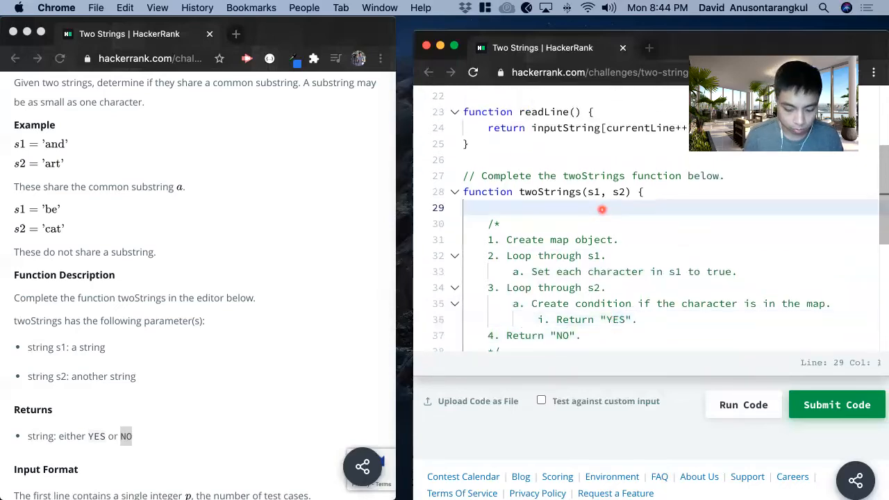
Declare let map = {} and loop over s1.length setting map[s1[i]] = true
text(let map)
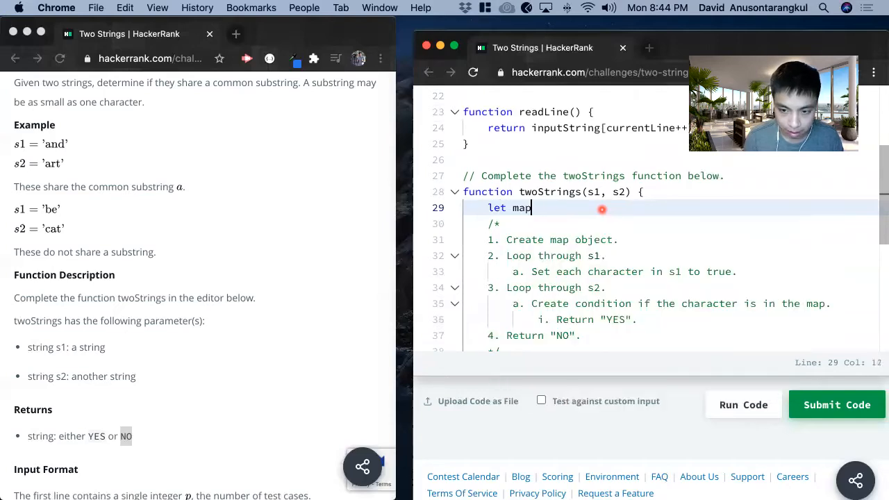
text(= {};)
text(for (let i = 0; i <)
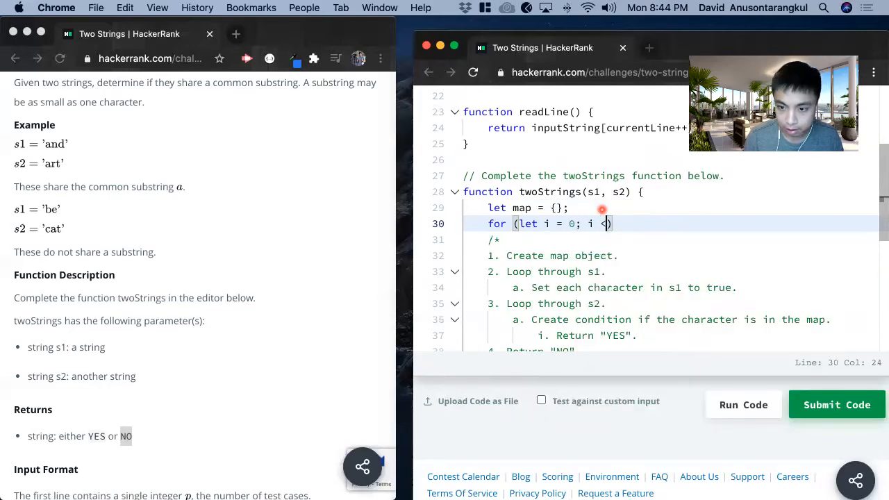
text(s1.leng)
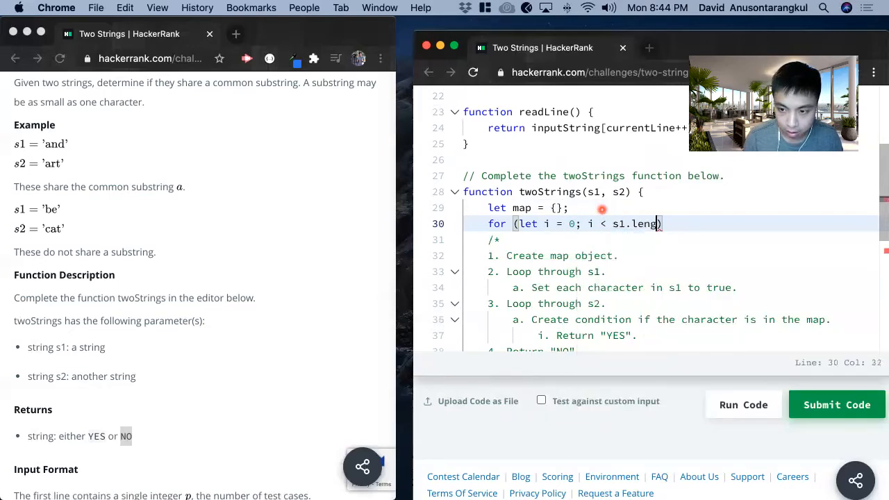
text(th; i++)
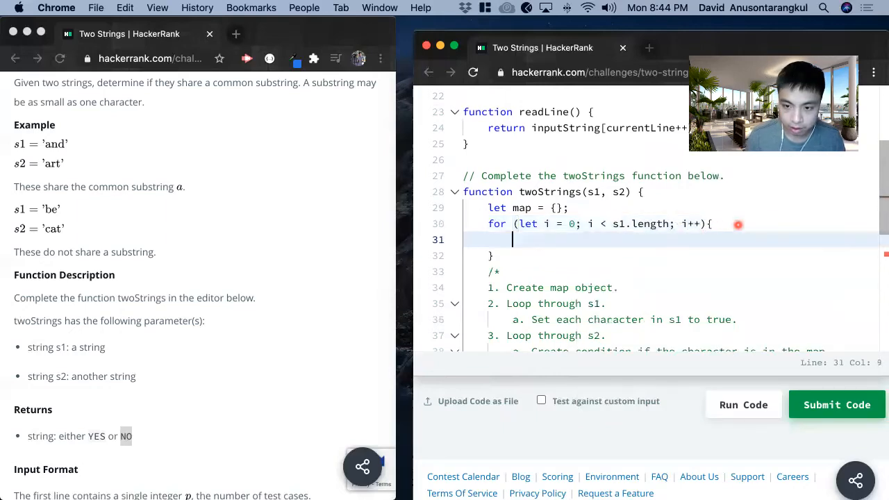
text(ma)
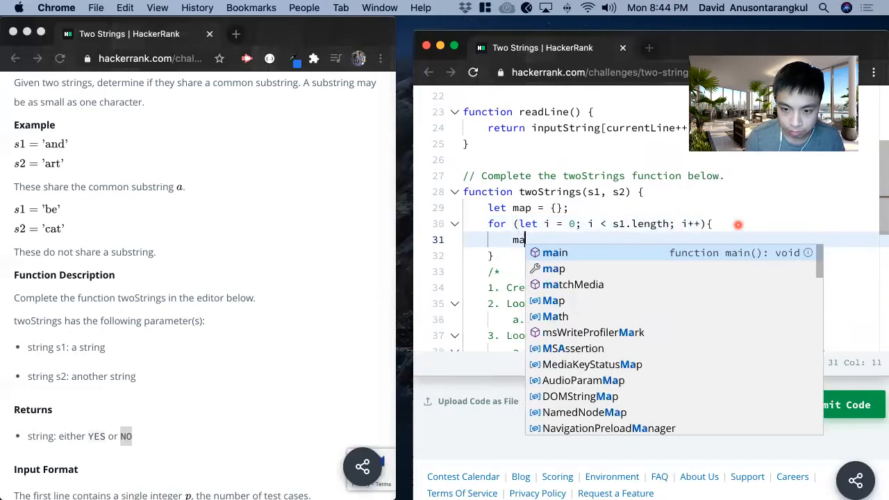
text(p)
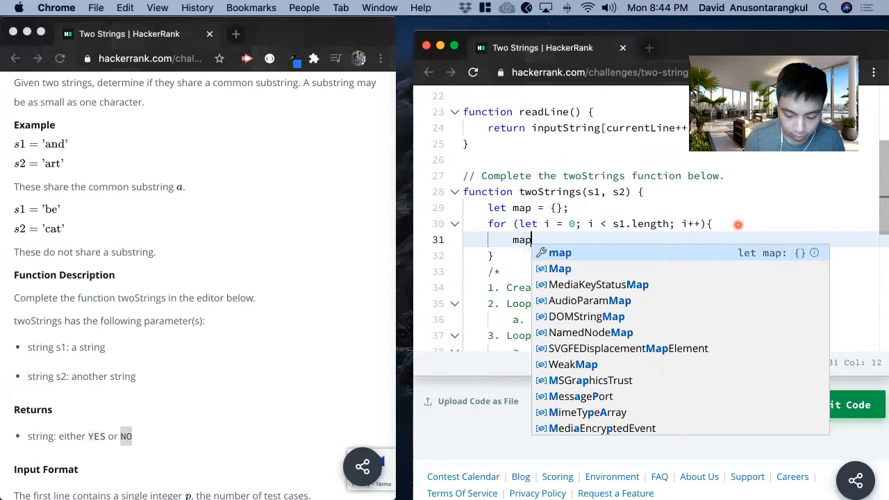
text([s1)
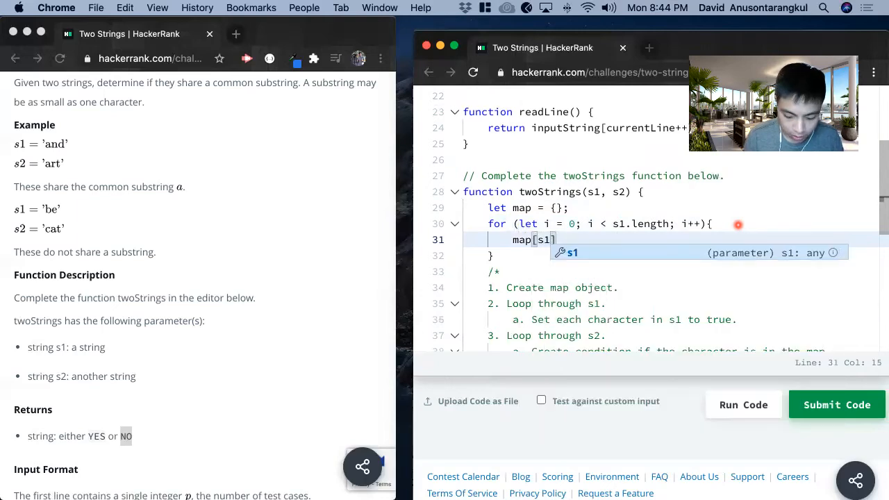
text([i)
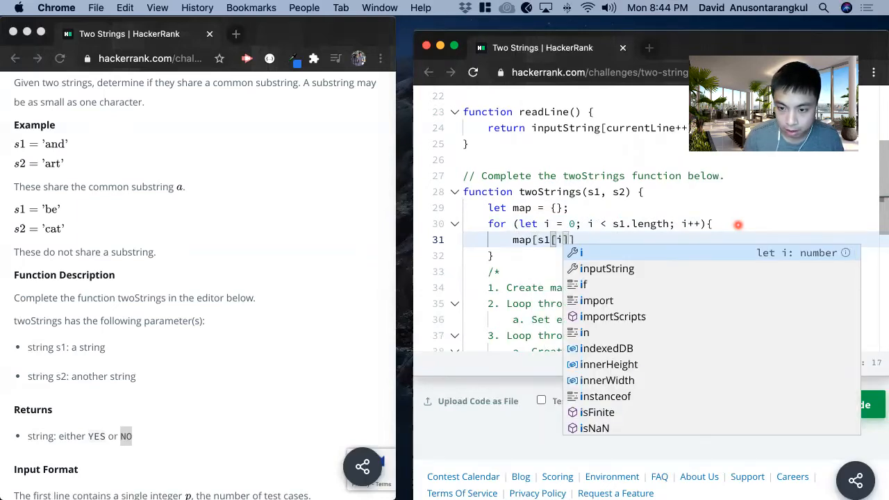
text(]] =)
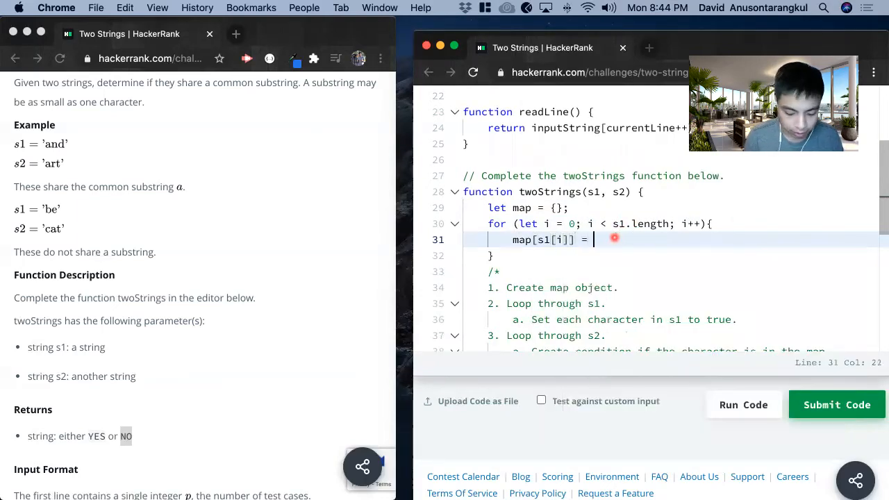
text(true;)
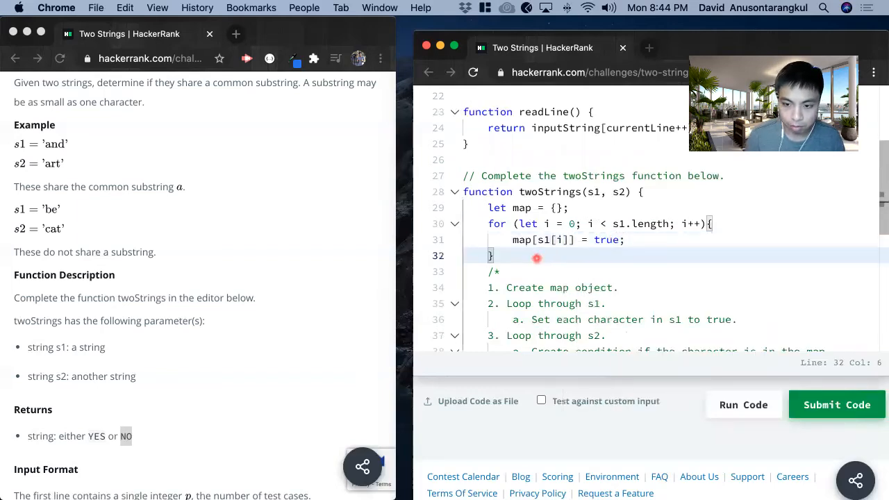
Loop over s2 returning "YES" when map[s2[i]] is set, and return "NO" after the loop
text(for)
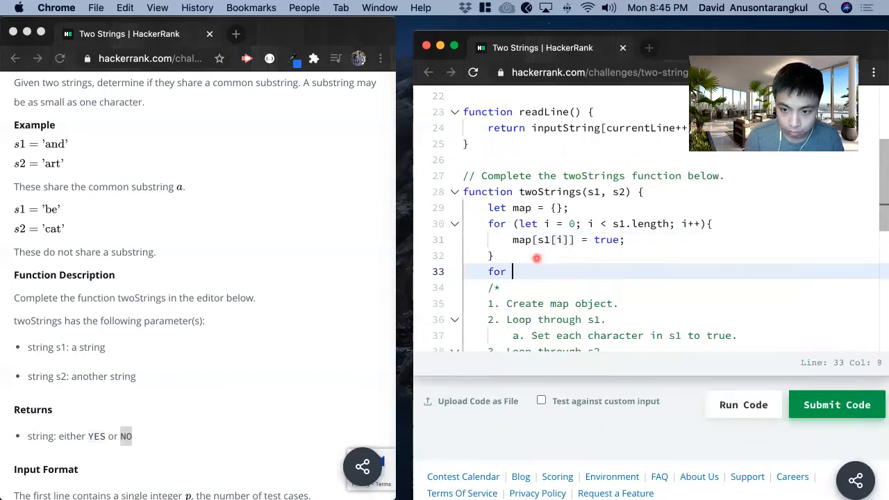
text((let i = 0;)
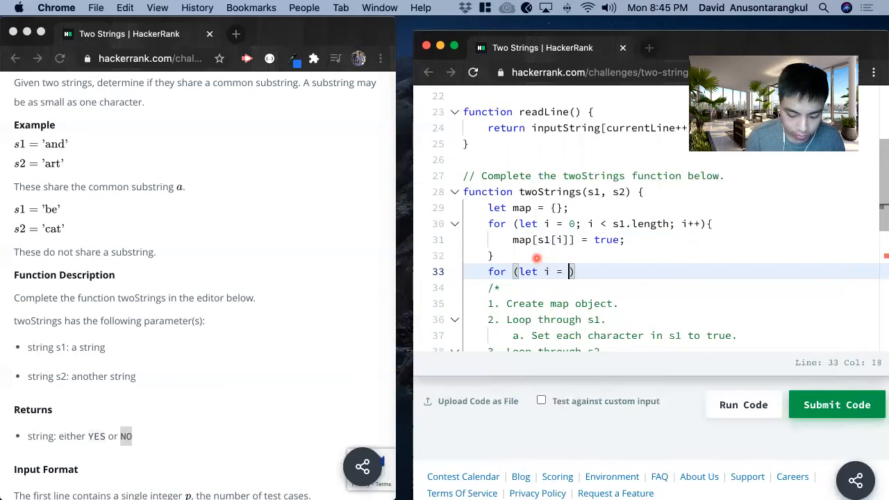
text(0)
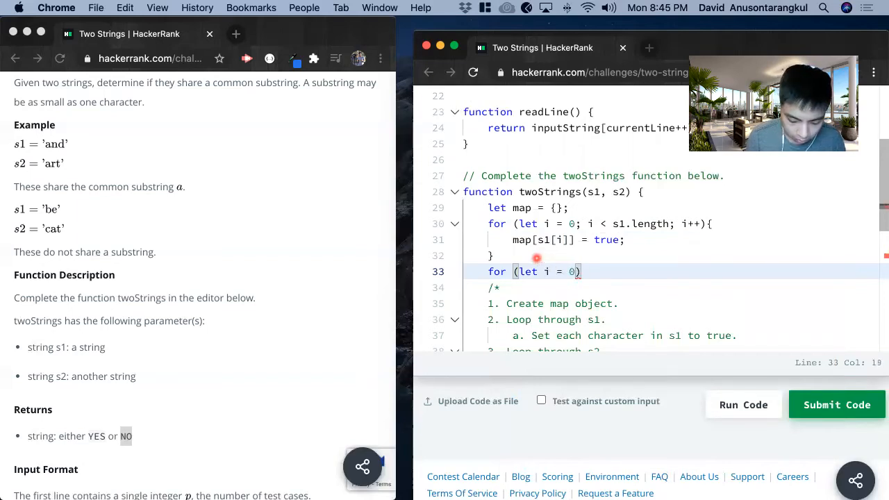
text(; i < s2)
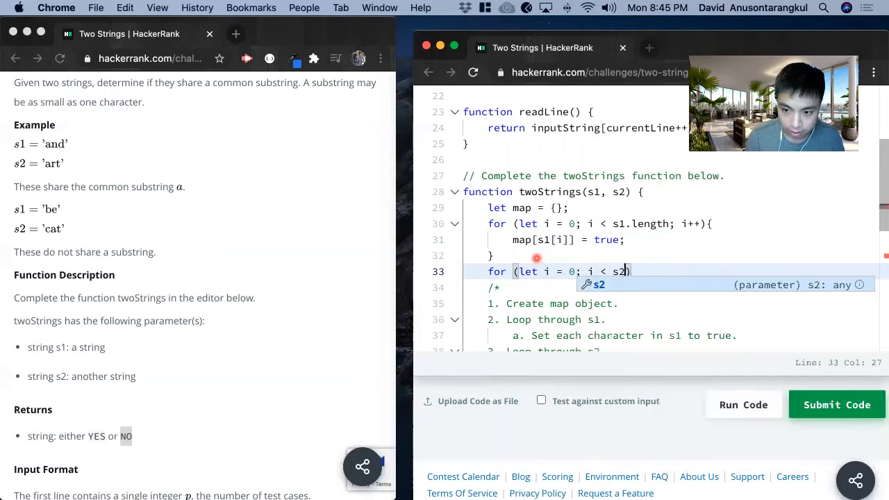
text(.length; i++)
text(if)
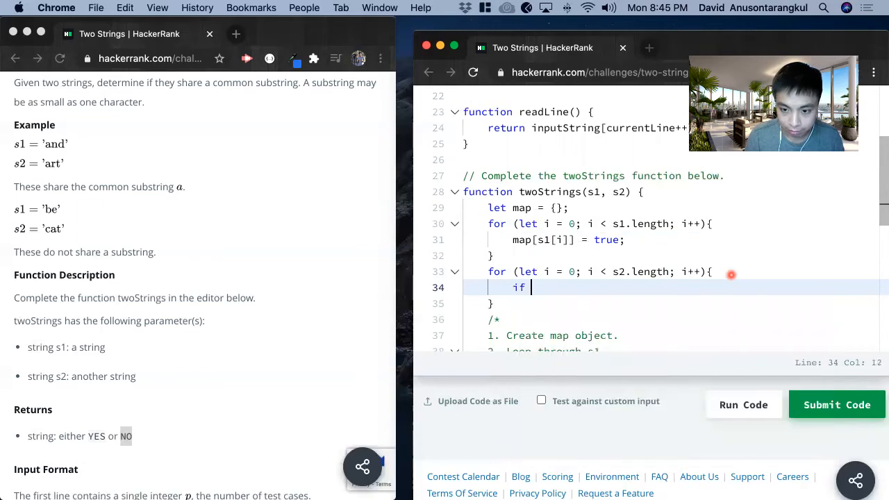
text((map)
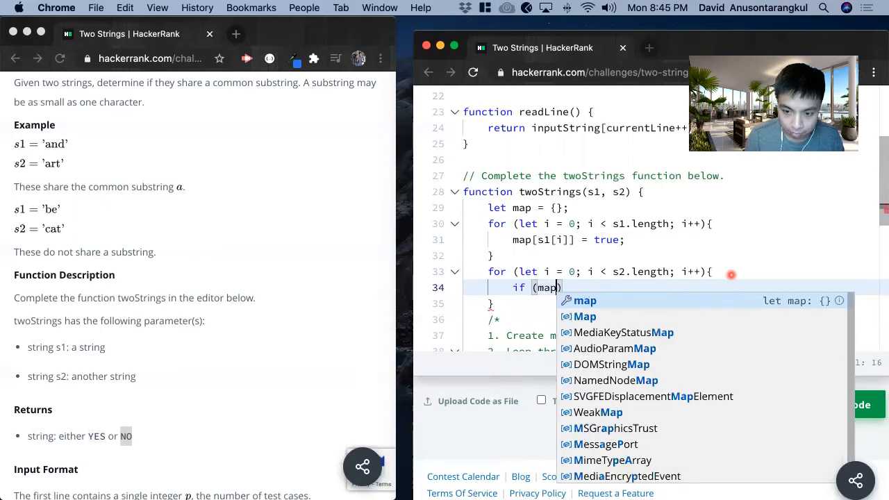
text(s2[i]])
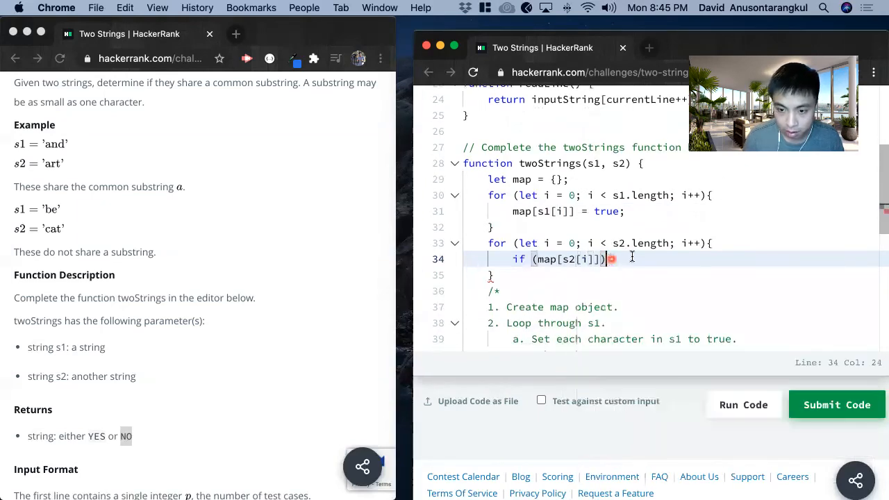
text(return ")
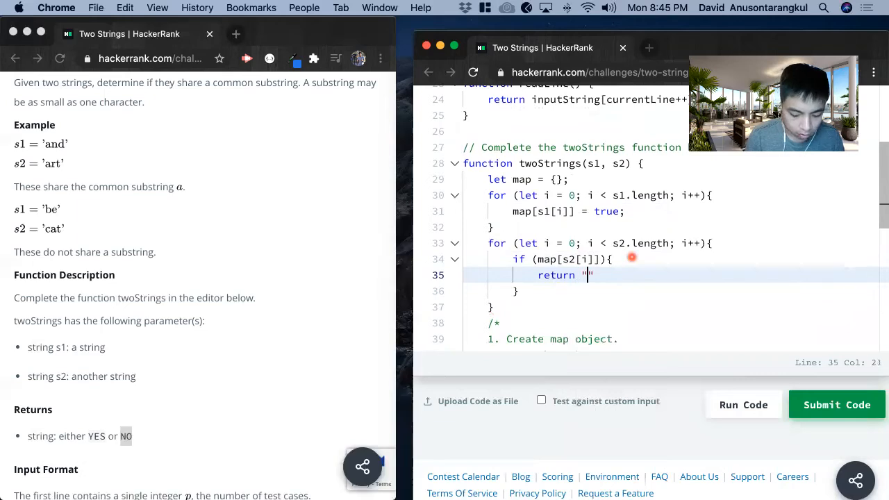
text(YES)
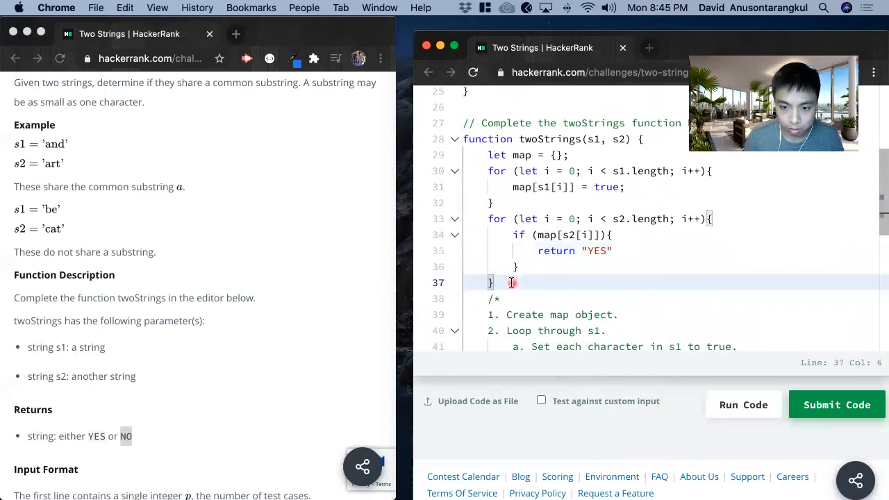
text(return)
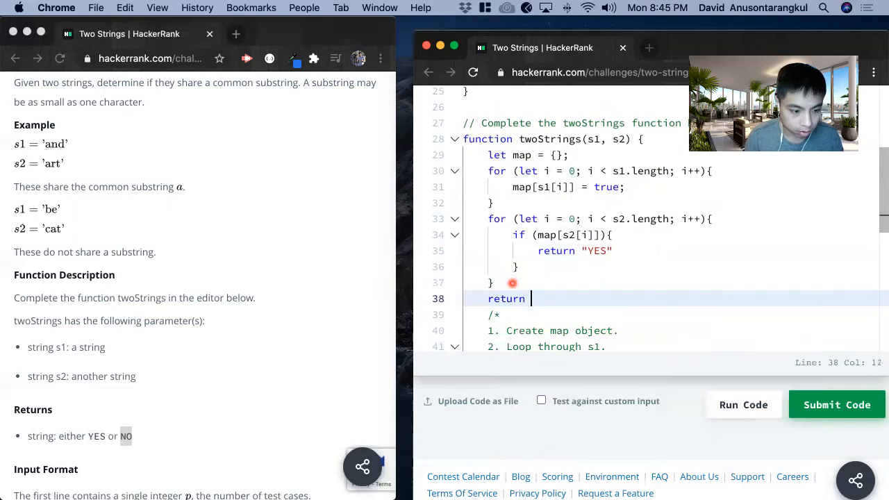
text("NO")
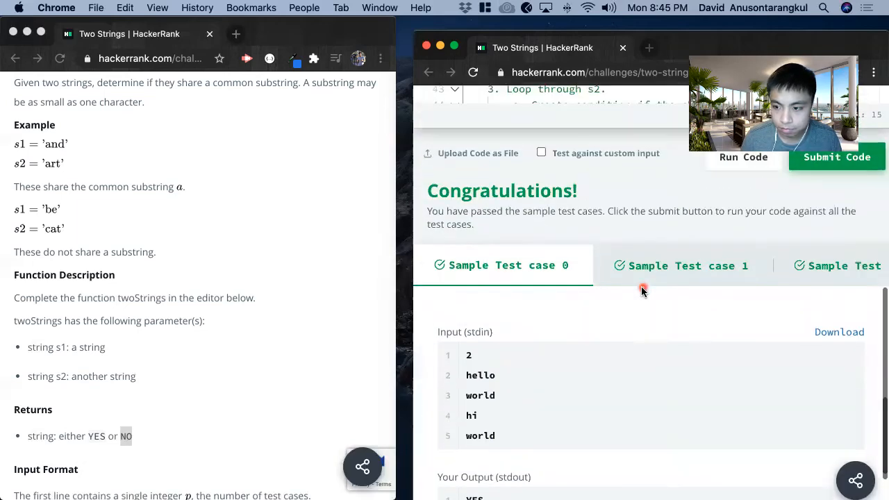
Place the cursor in the comment block below the twoStrings function
click(837, 156)
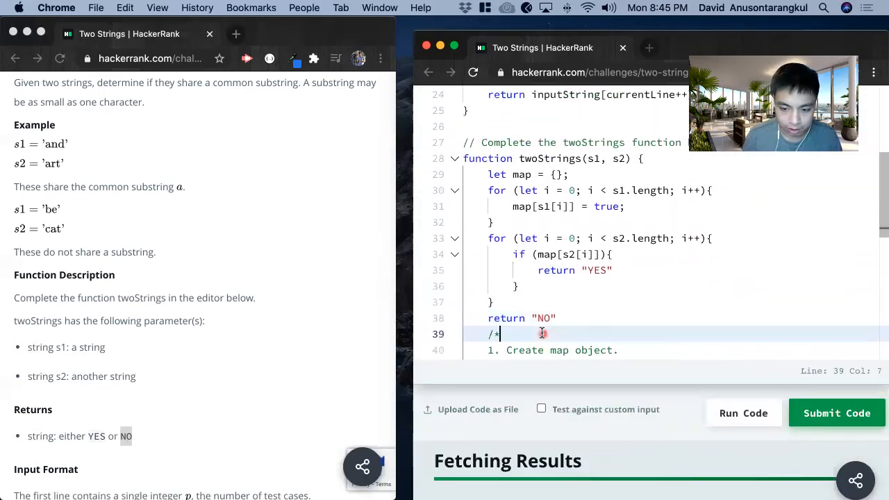
Add a 'Time Complexity: O(n+m)' line to the comment
text(Time)
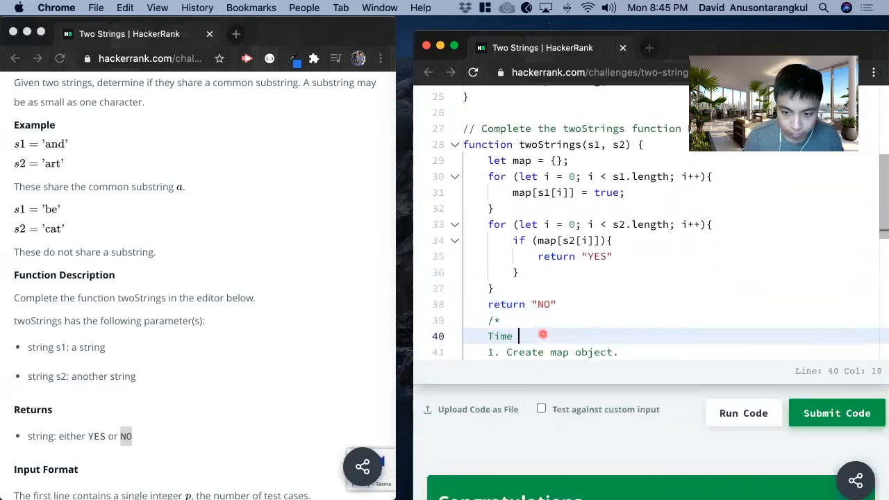
text(Complexity:)
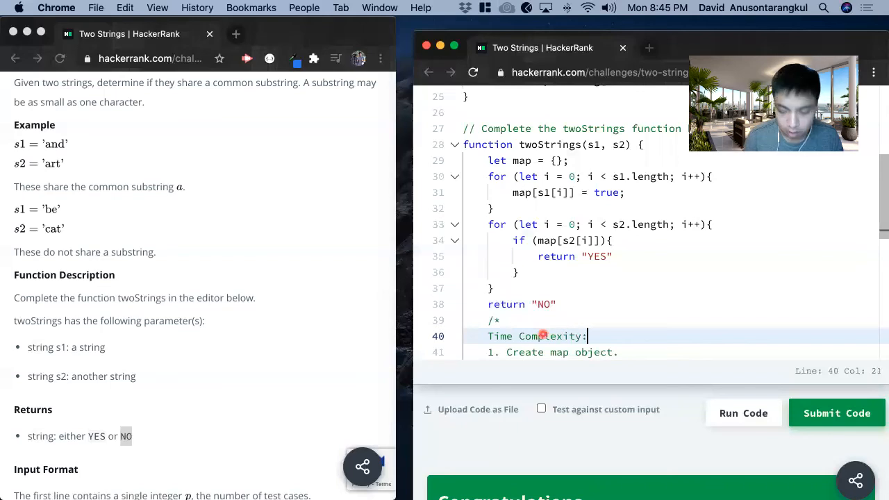
scroll(up, 3)
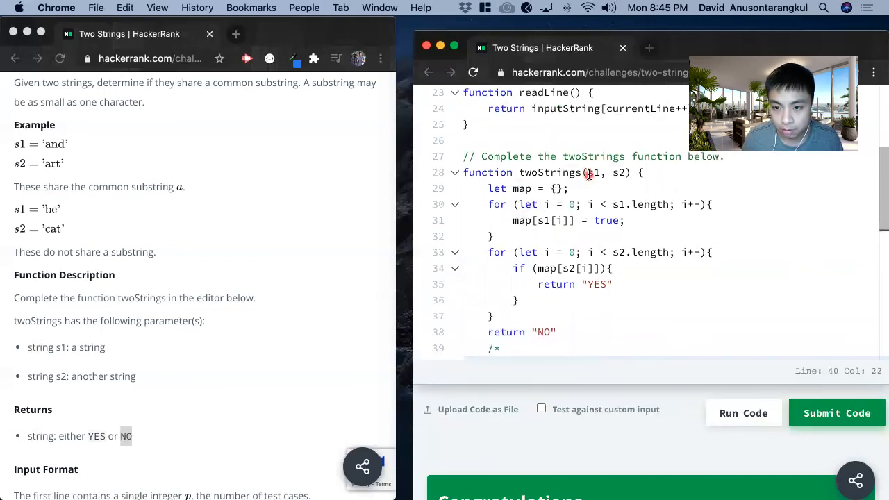
click(614, 172)
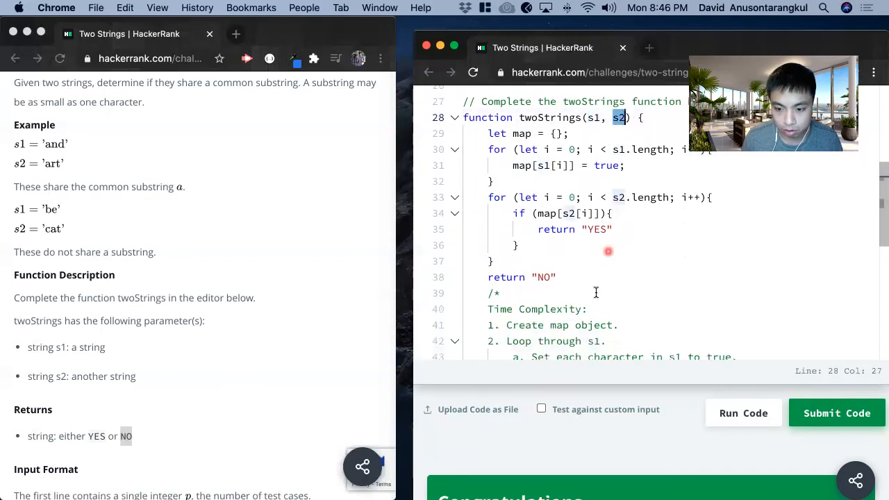
click(587, 309)
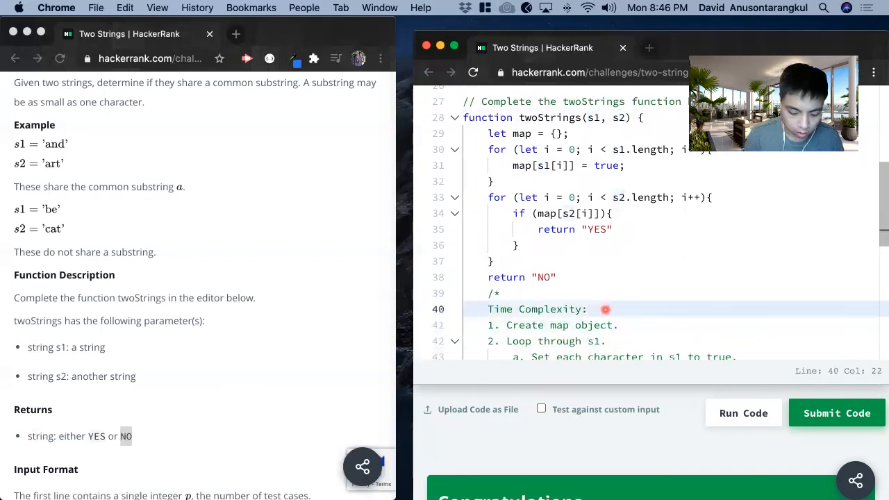
text(O(n))
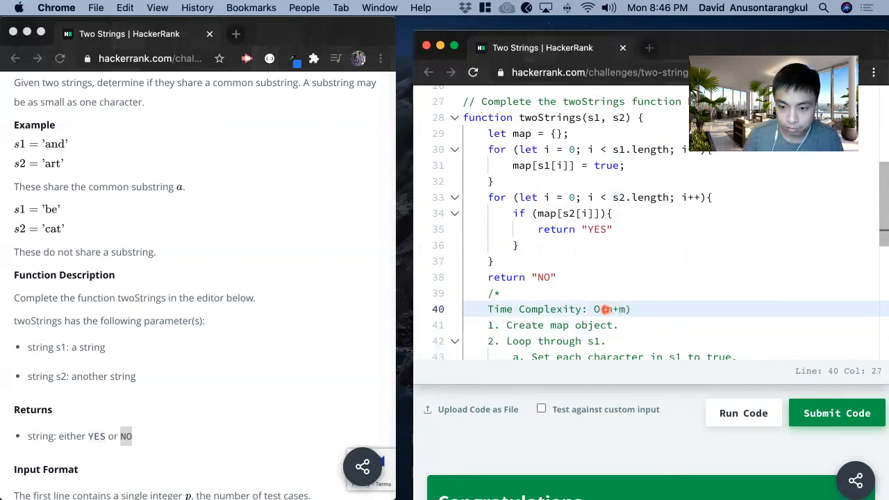
Add a 'Space Complexity: O(n)' line below it
scroll(up, 3)
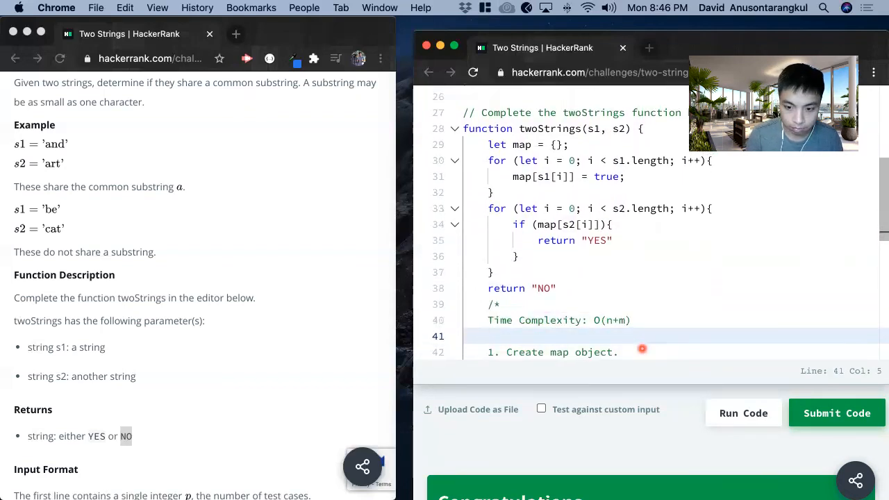
text(Space)
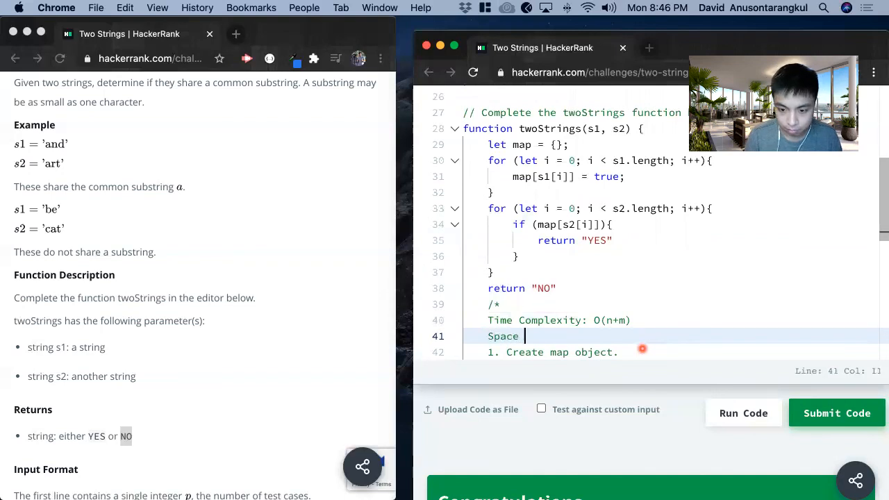
text(Complexity)
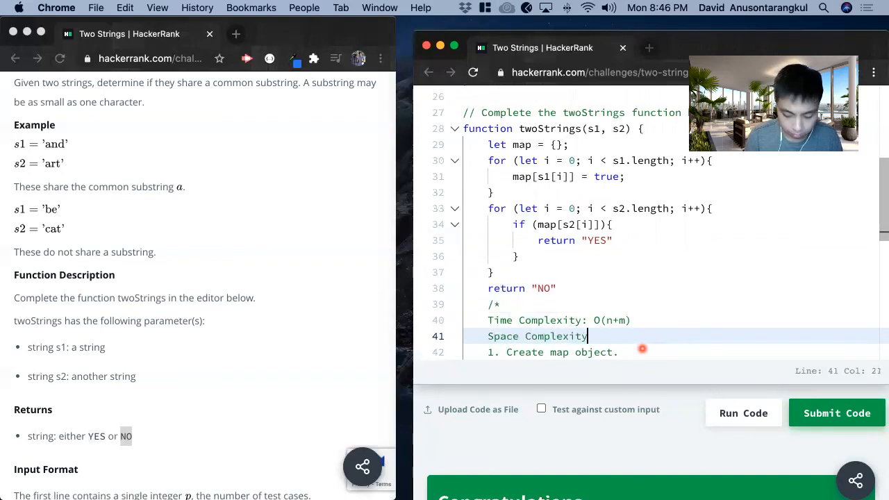
text(: O())
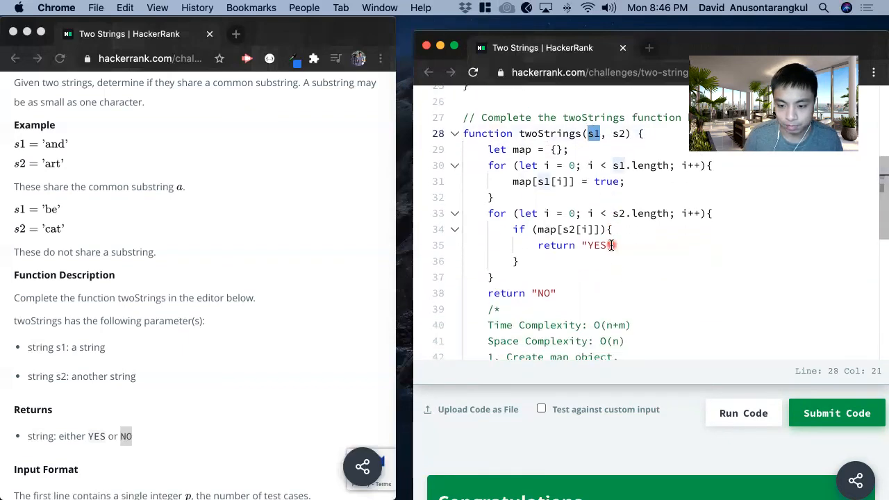
scroll(up, 3)
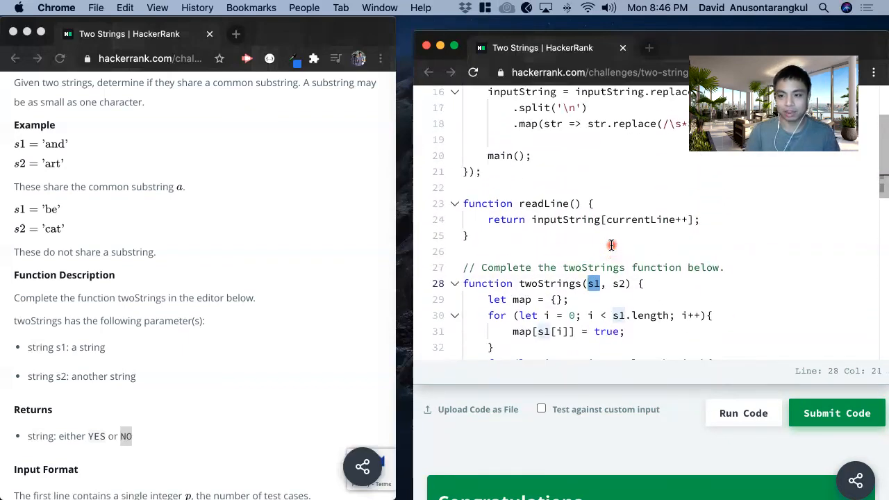